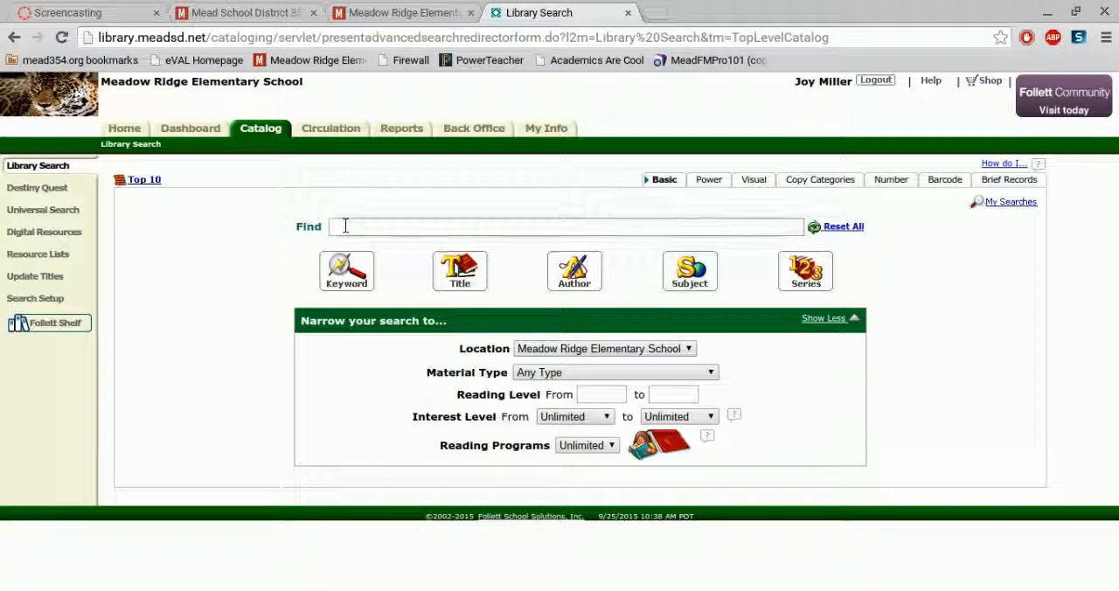
# Run a keyword search for 'basketball' in the library catalog.
pyautogui.write('basketba')
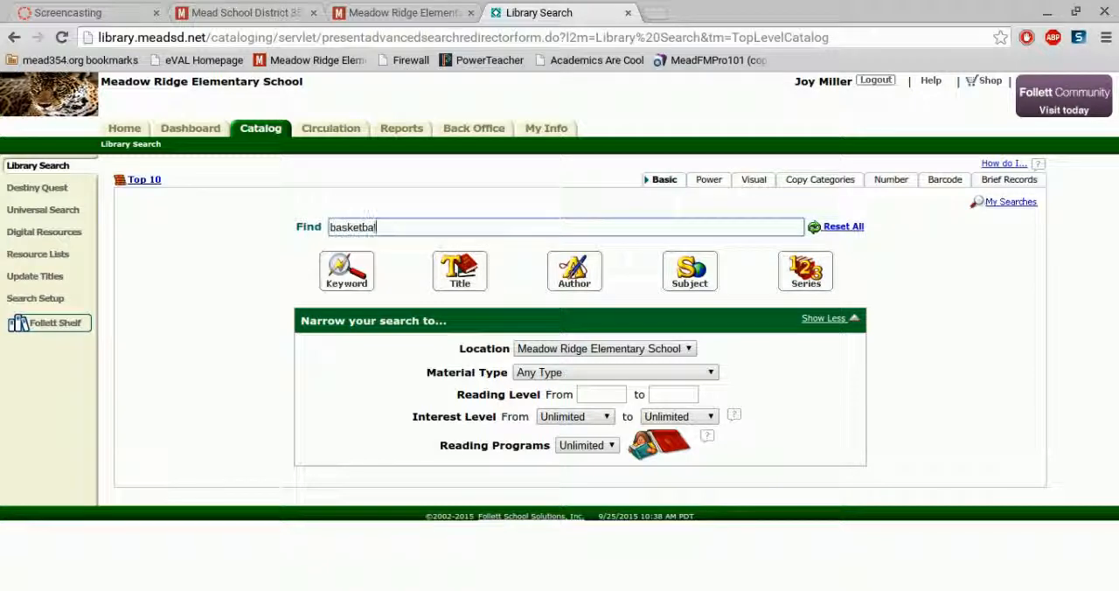
pyautogui.write('l')
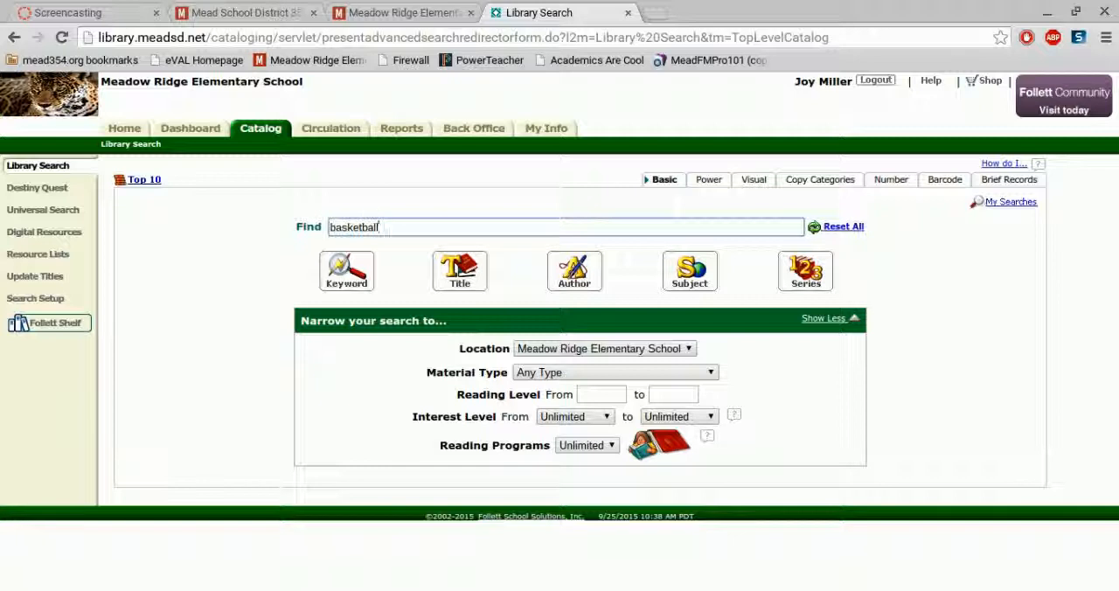
pyautogui.click(346, 271)
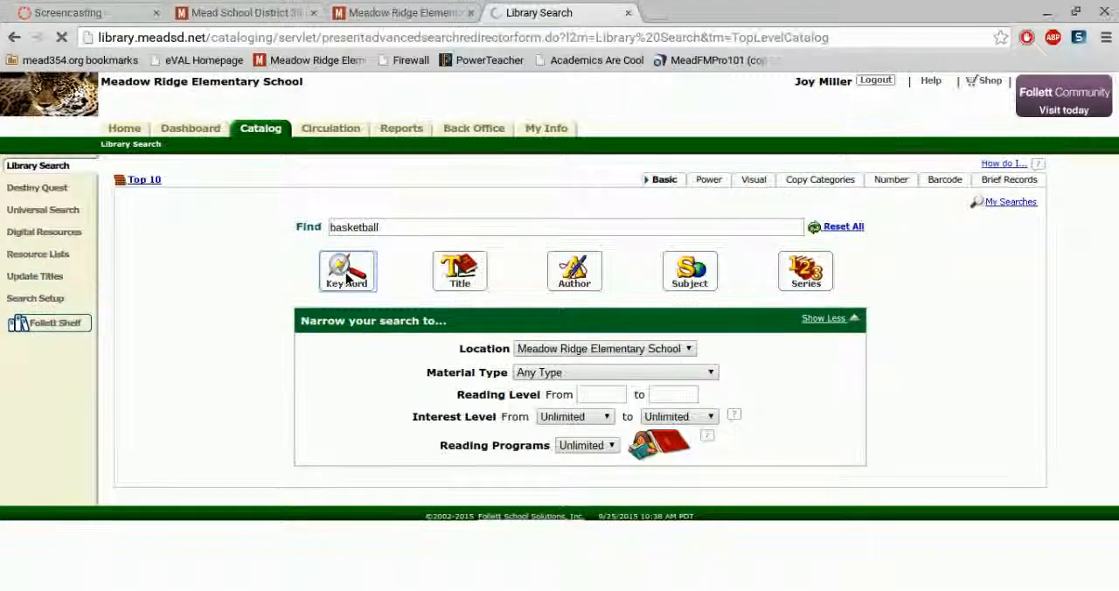
# Scroll through the first 25 of 78 basketball titles down to the page links.
pyautogui.click(346, 271)
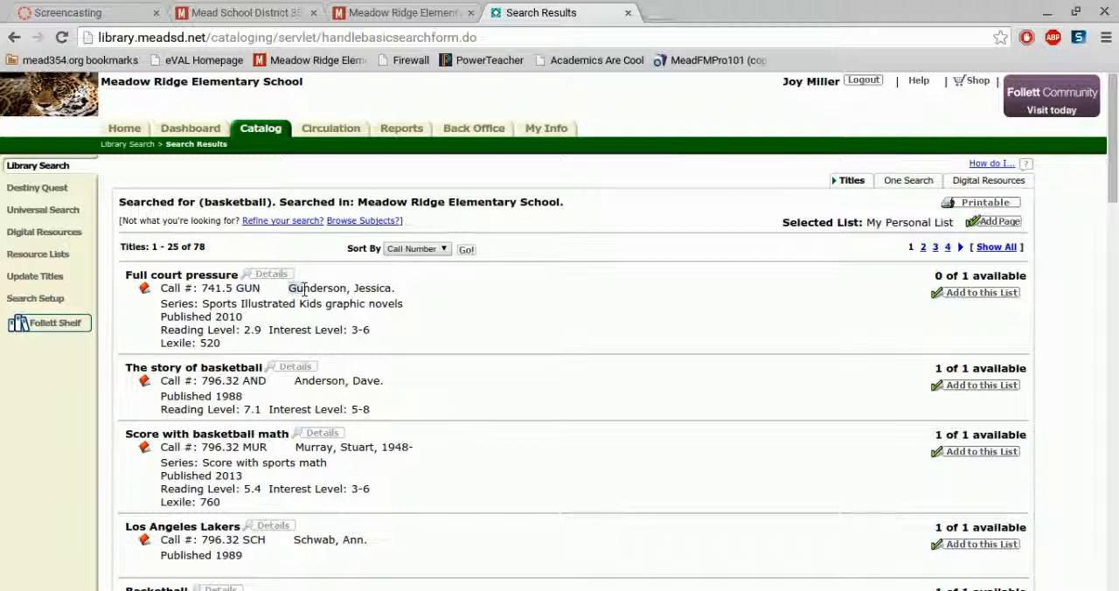
pyautogui.moveTo(304, 291)
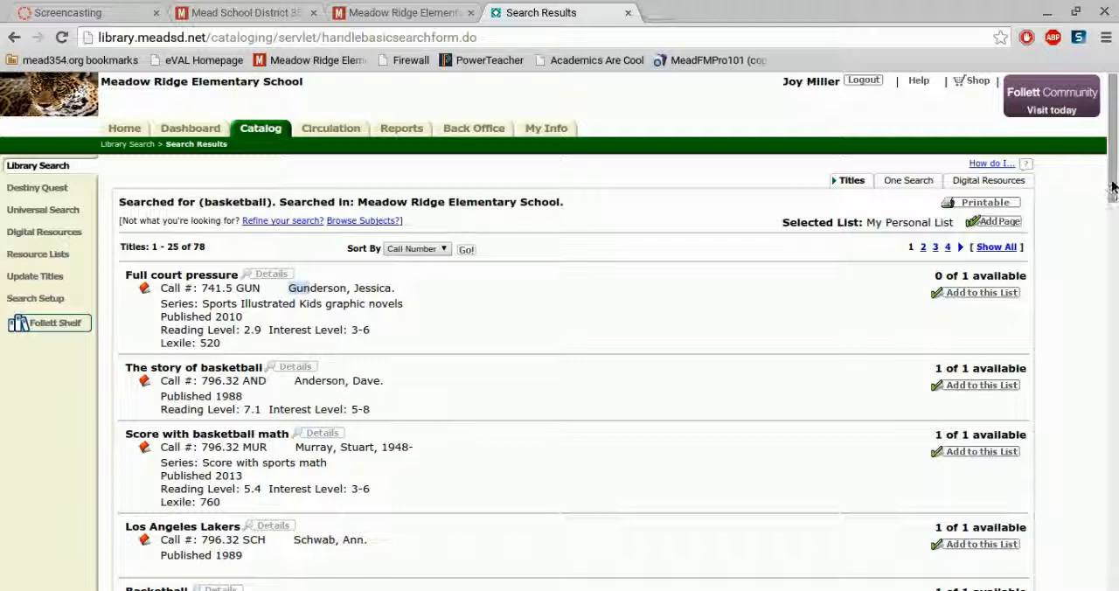
pyautogui.scroll(-3)
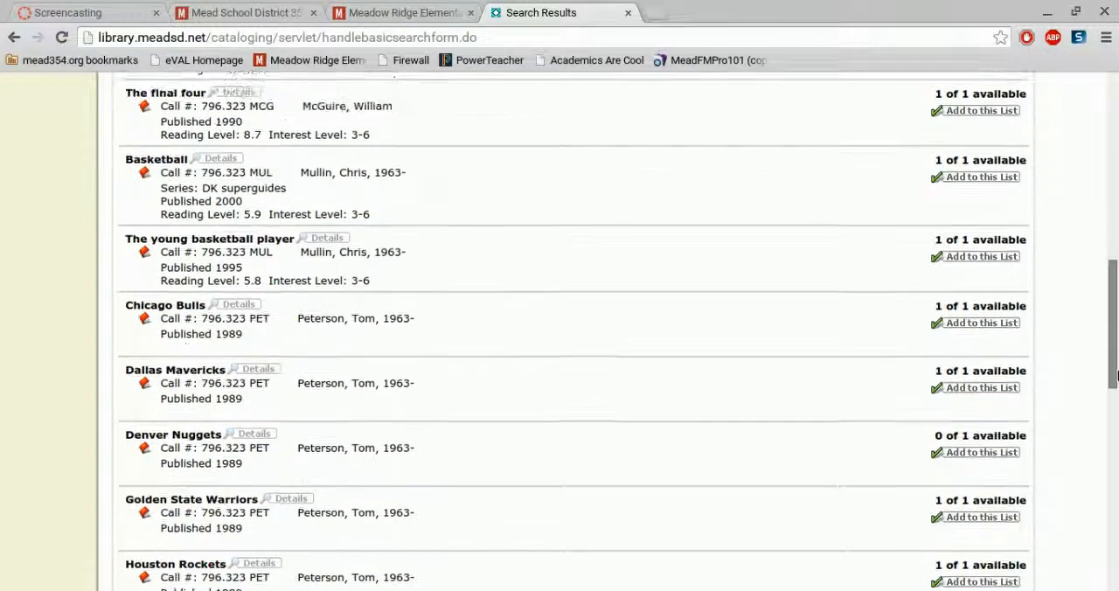
pyautogui.scroll(-3)
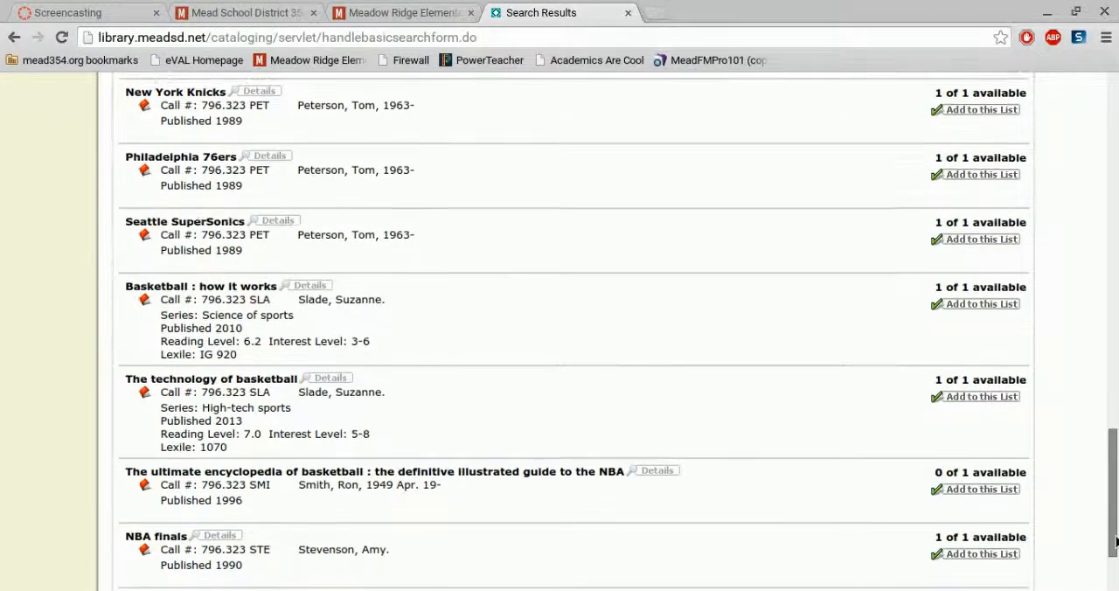
pyautogui.scroll(-3)
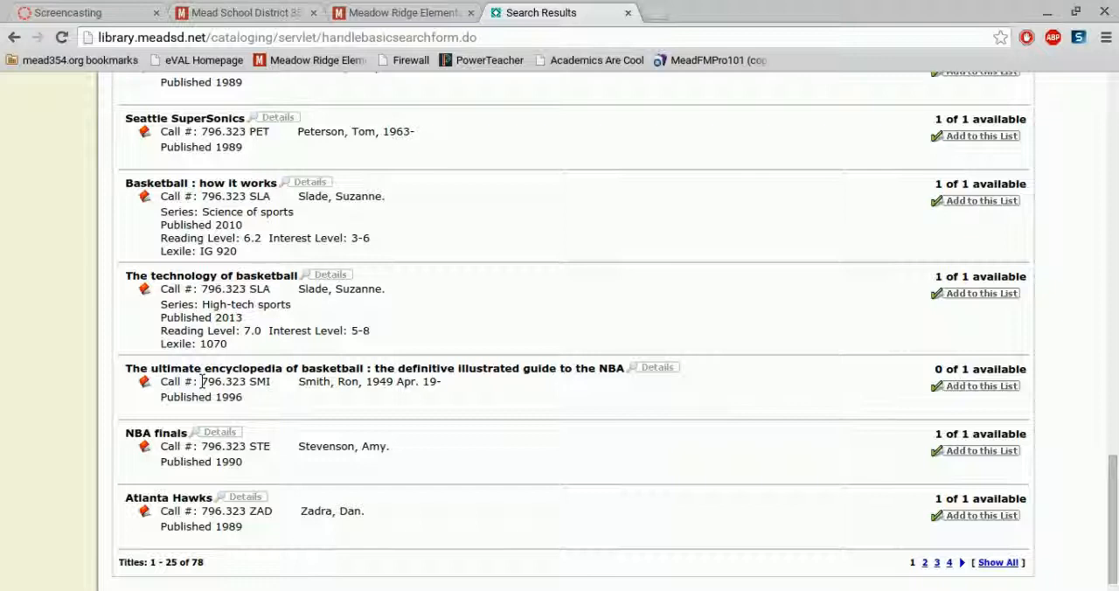
pyautogui.moveTo(1000, 549)
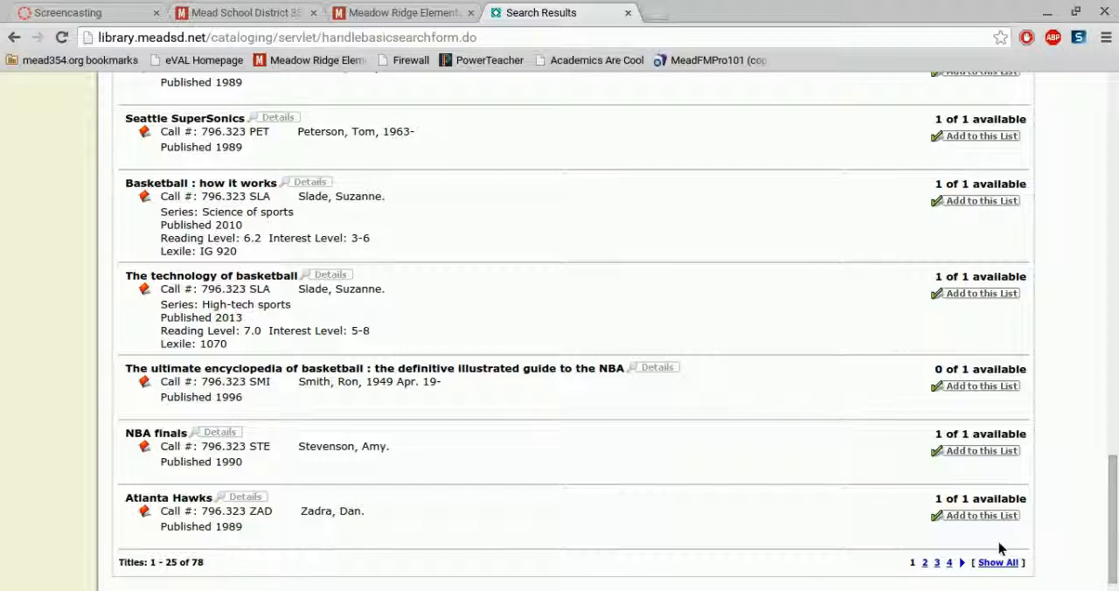
pyautogui.moveTo(923, 563)
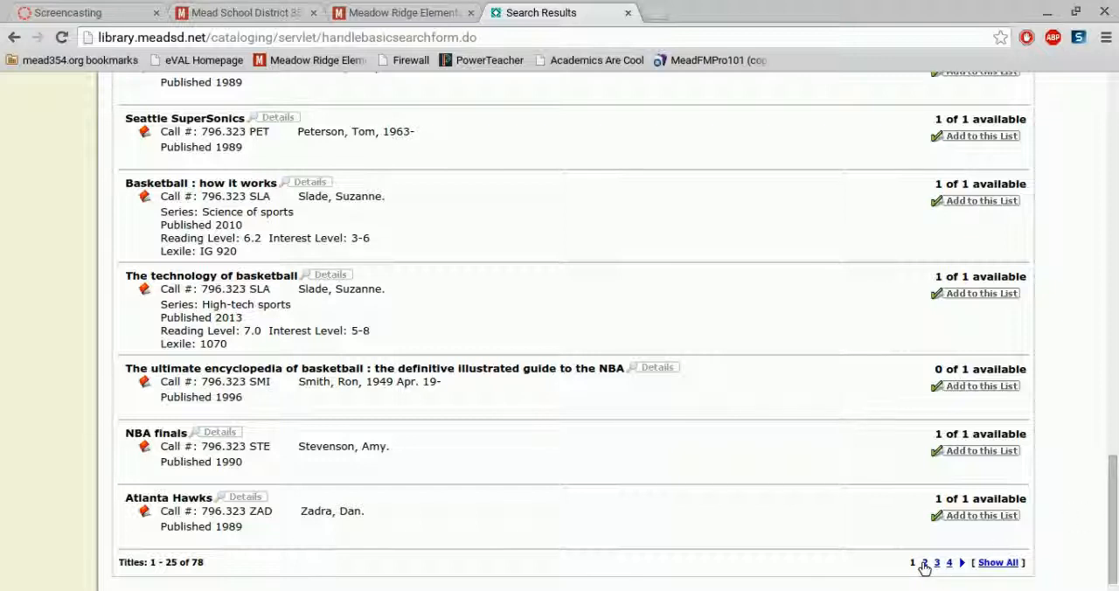
pyautogui.moveTo(923, 566)
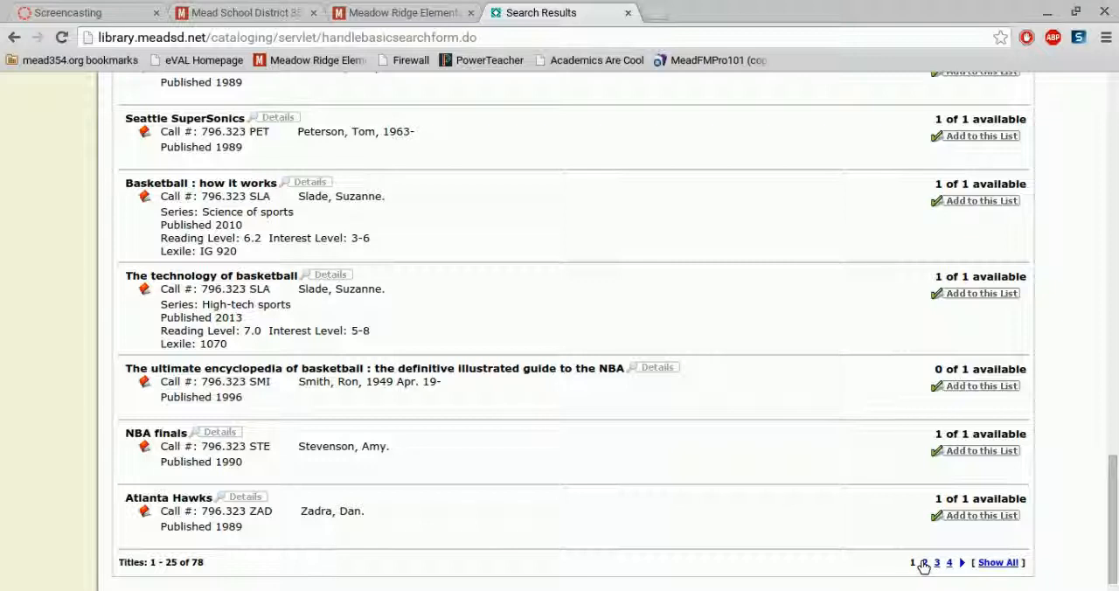
# Show results page 2, titles 26 to 50, and scroll down the list.
pyautogui.click(923, 563)
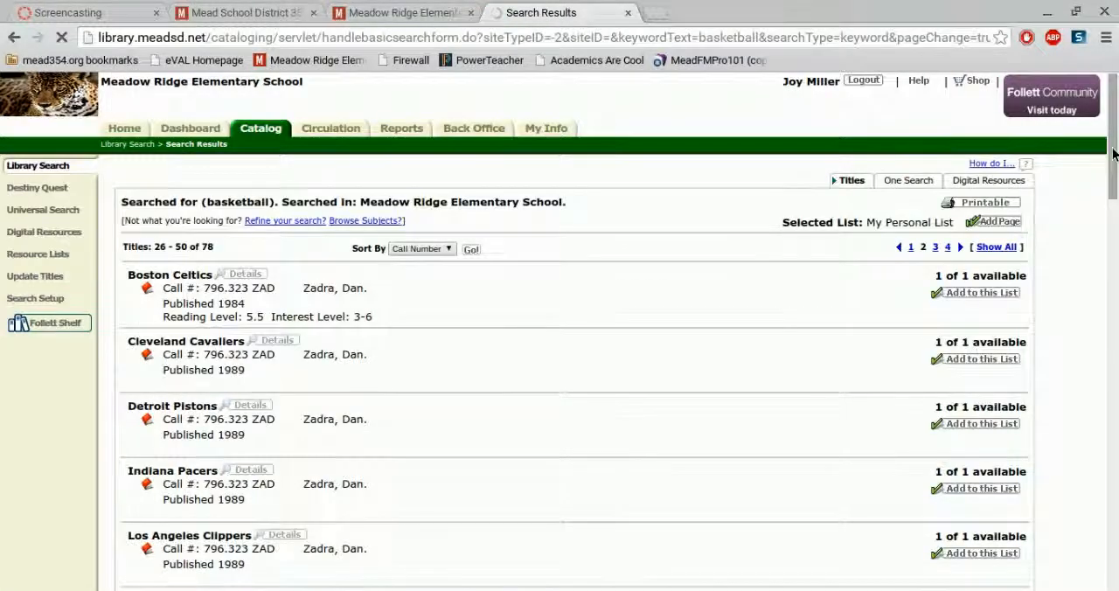
pyautogui.scroll(-3)
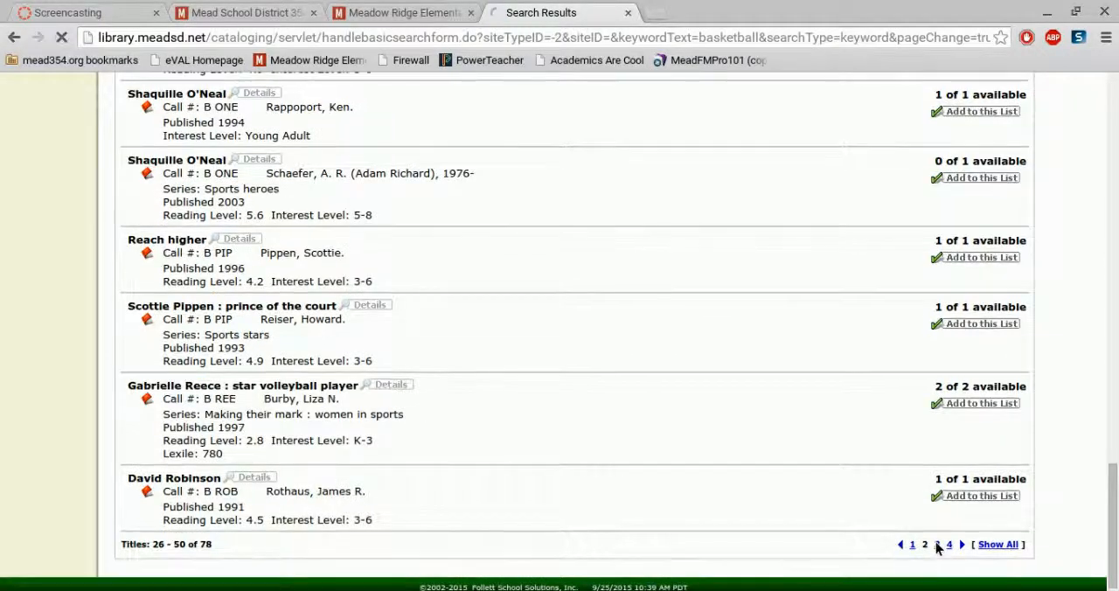
# Browse page 3, titles 51 to 75, highlighting the E JOR and F ADL call numbers.
pyautogui.click(962, 544)
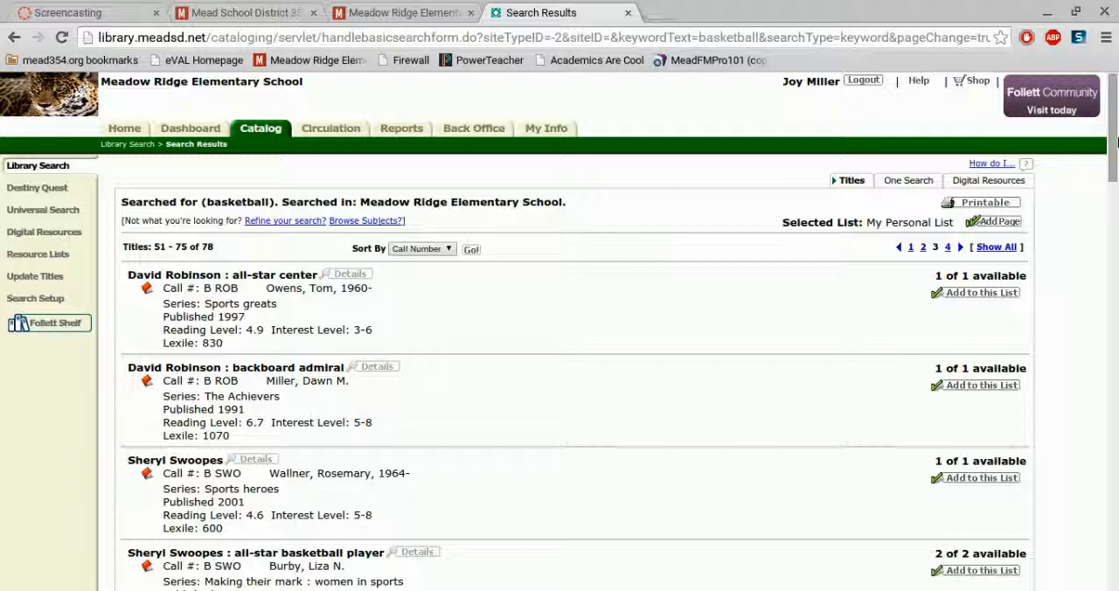
pyautogui.scroll(-3)
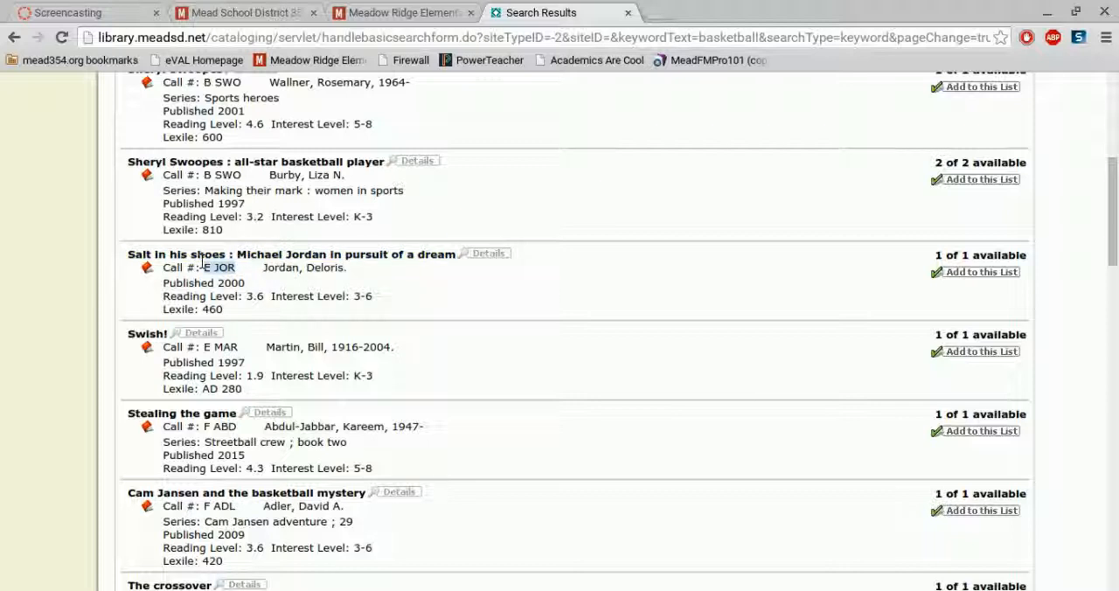
pyautogui.doubleClick(220, 268)
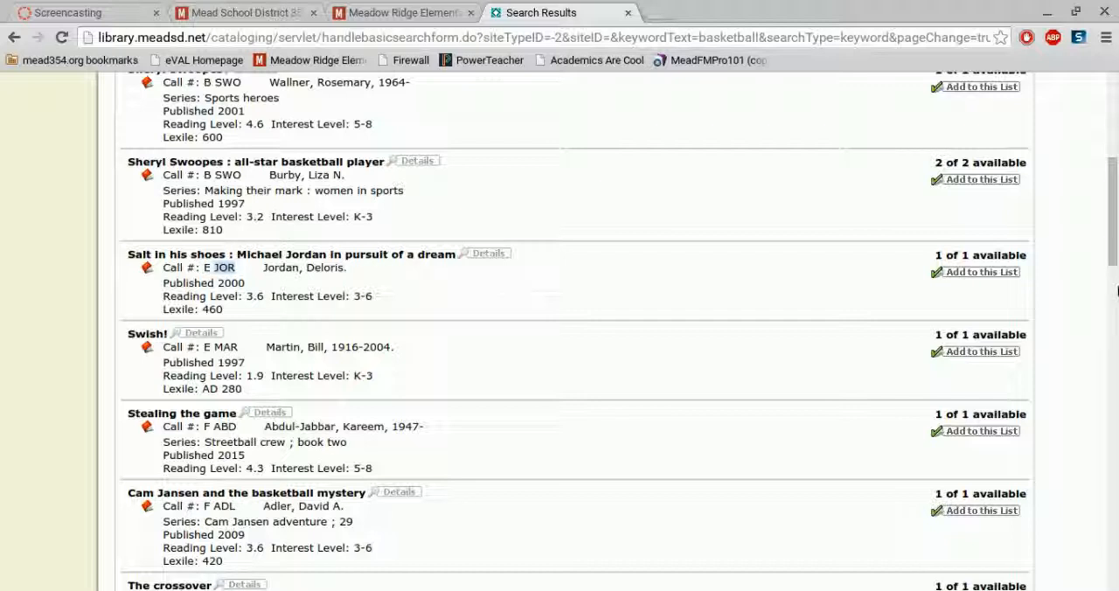
pyautogui.scroll(-3)
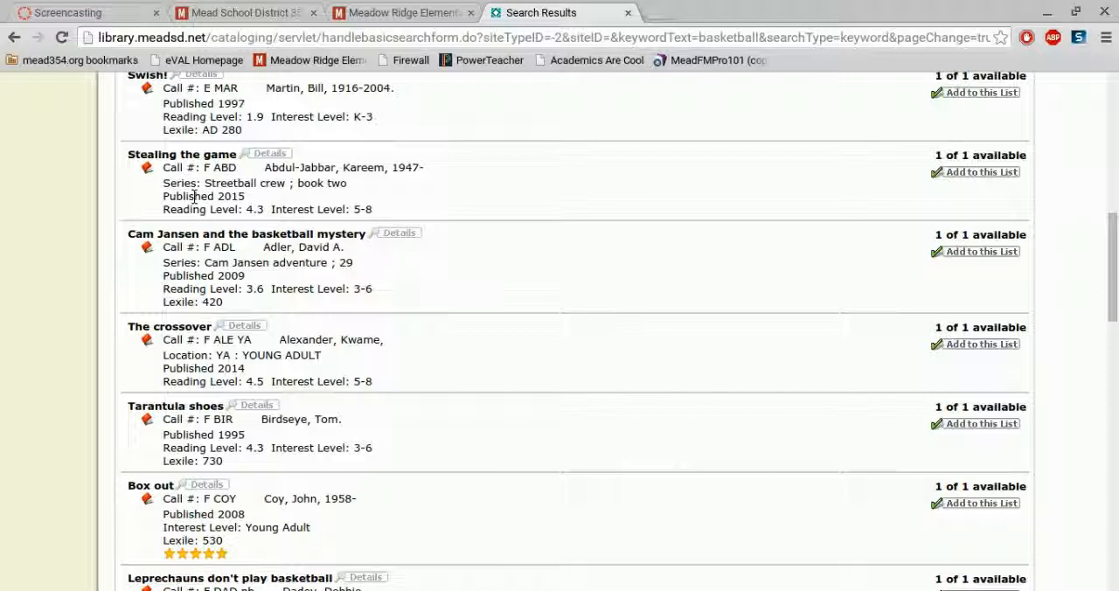
pyautogui.moveTo(213, 247)
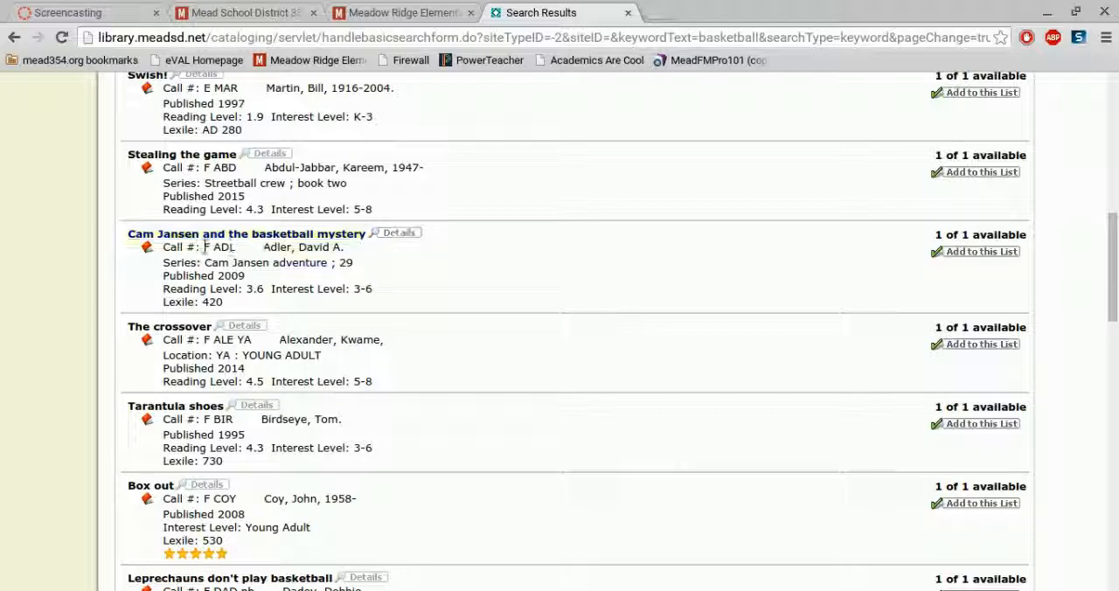
pyautogui.doubleClick(218, 249)
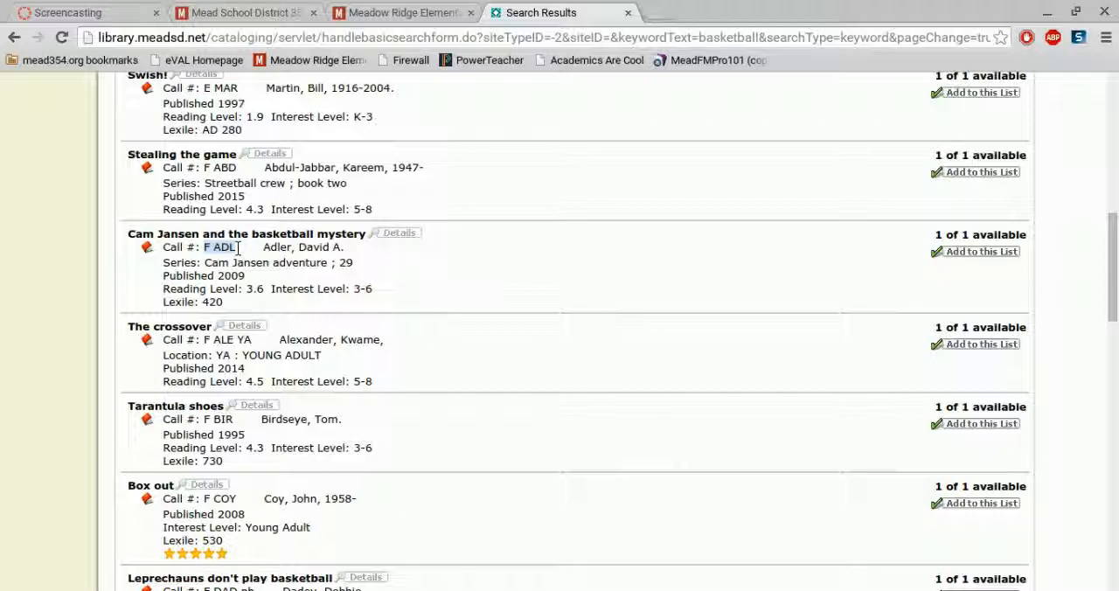
pyautogui.moveTo(248, 234)
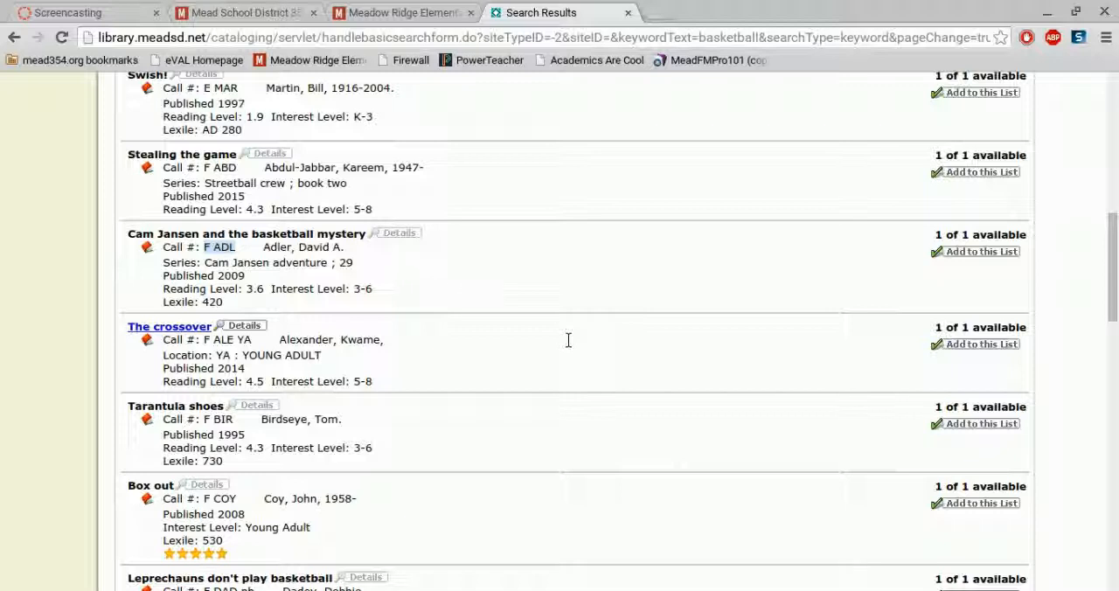
pyautogui.scroll(-3)
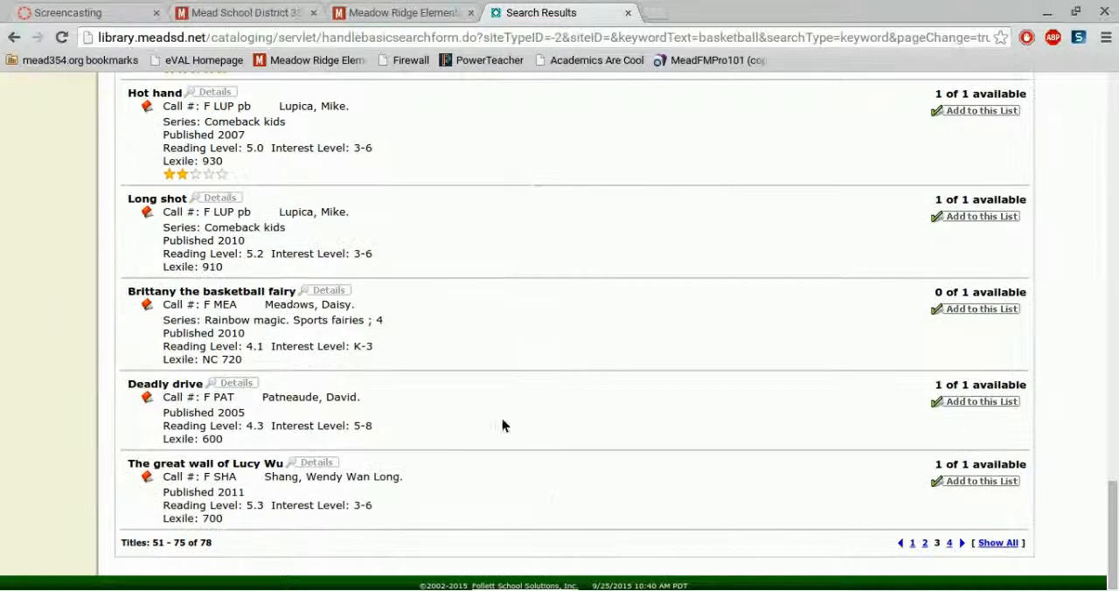
pyautogui.moveTo(245, 226)
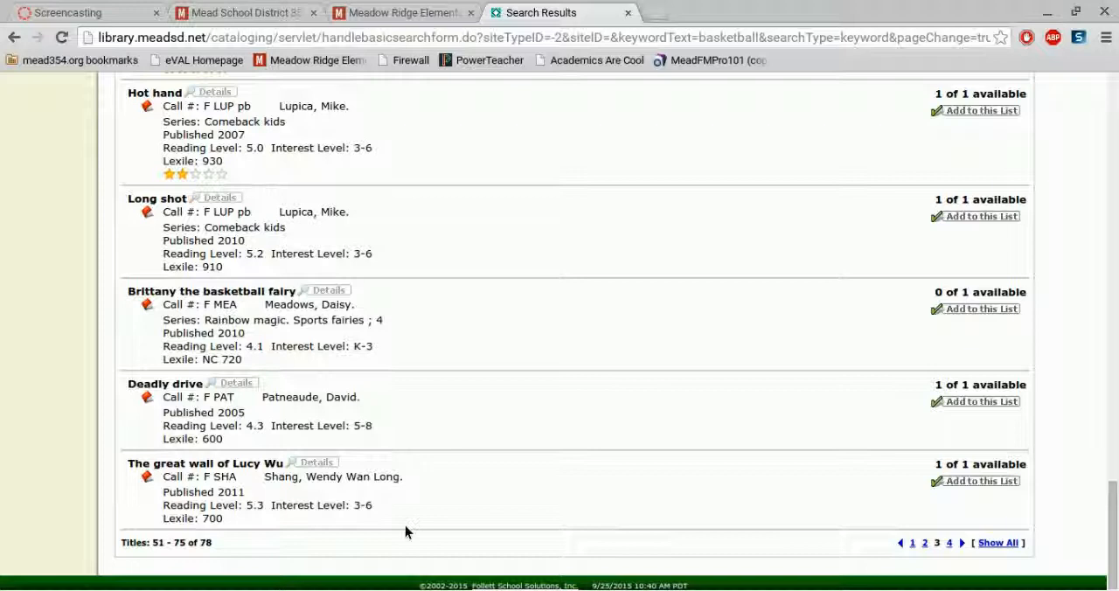
# Show results page 4 with the final titles 76 to 78.
pyautogui.click(948, 542)
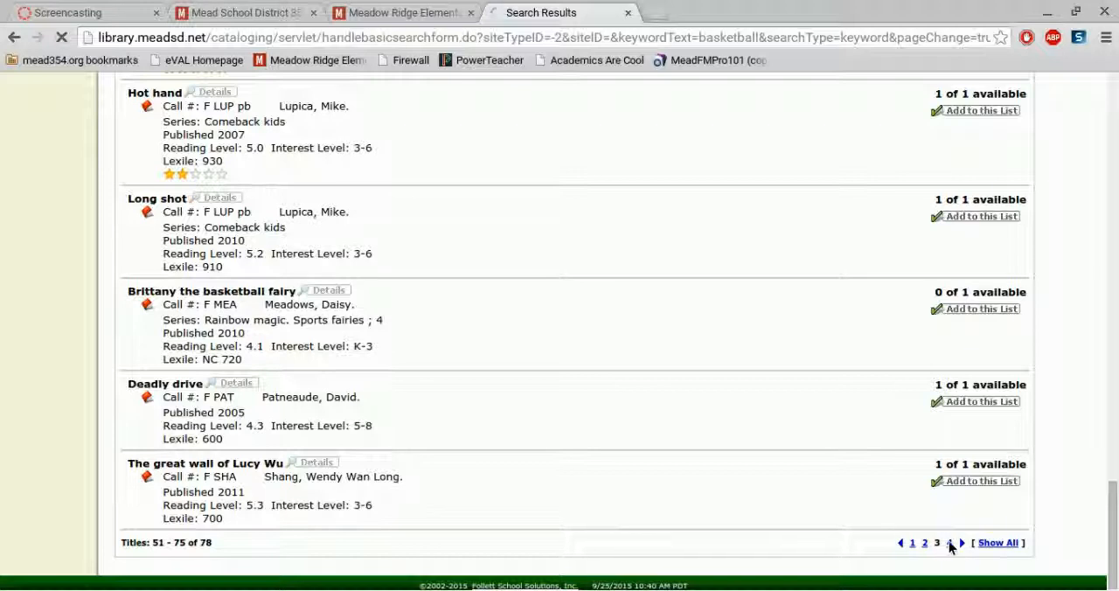
pyautogui.click(962, 542)
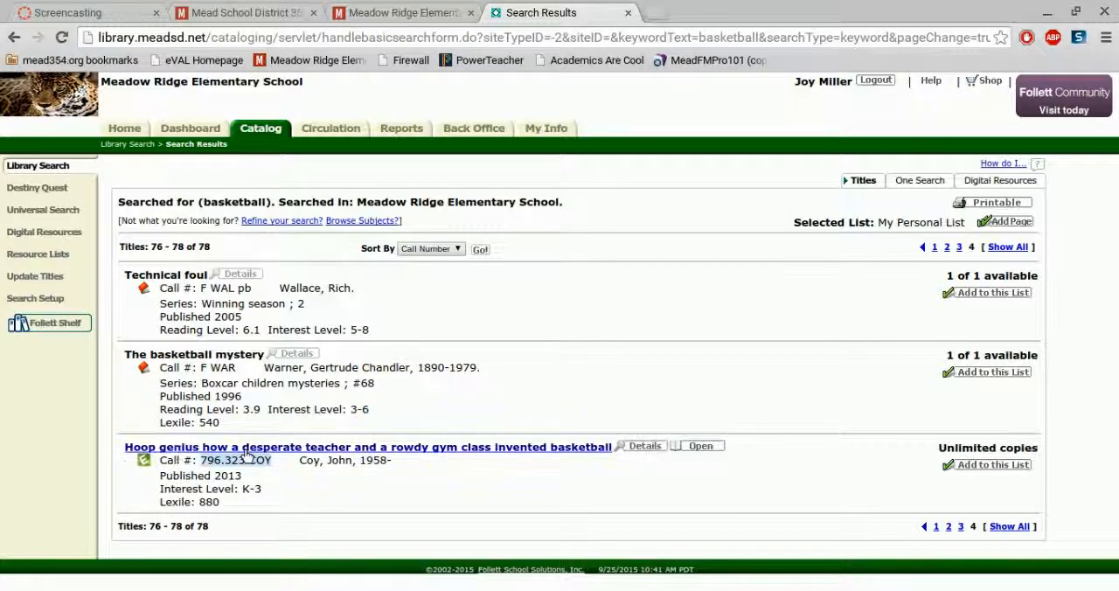
# Show the title details for 'Hoop genius' by John Coy, 796.323 COY.
pyautogui.click(367, 448)
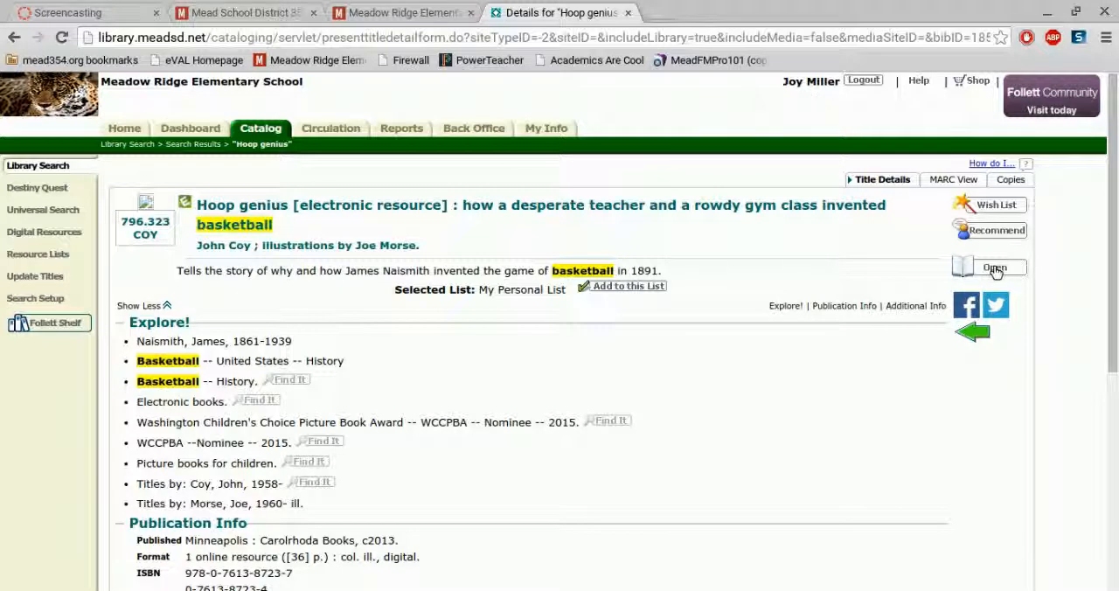
# Read 'Hoop genius' online in the Follett Shelf reader and turn two pages forward.
pyautogui.click(993, 265)
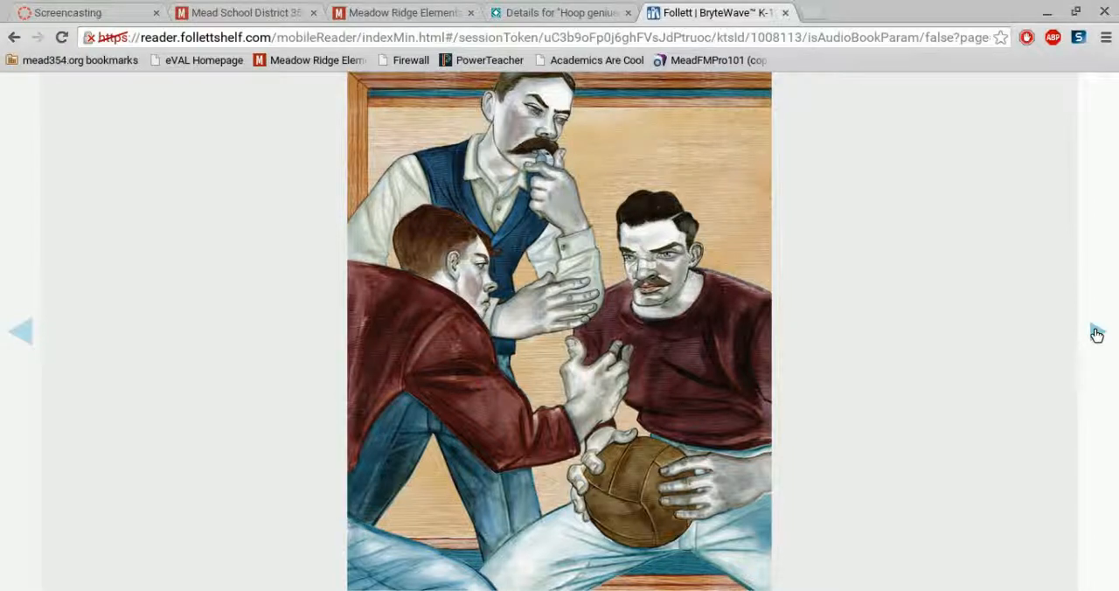
pyautogui.click(1098, 336)
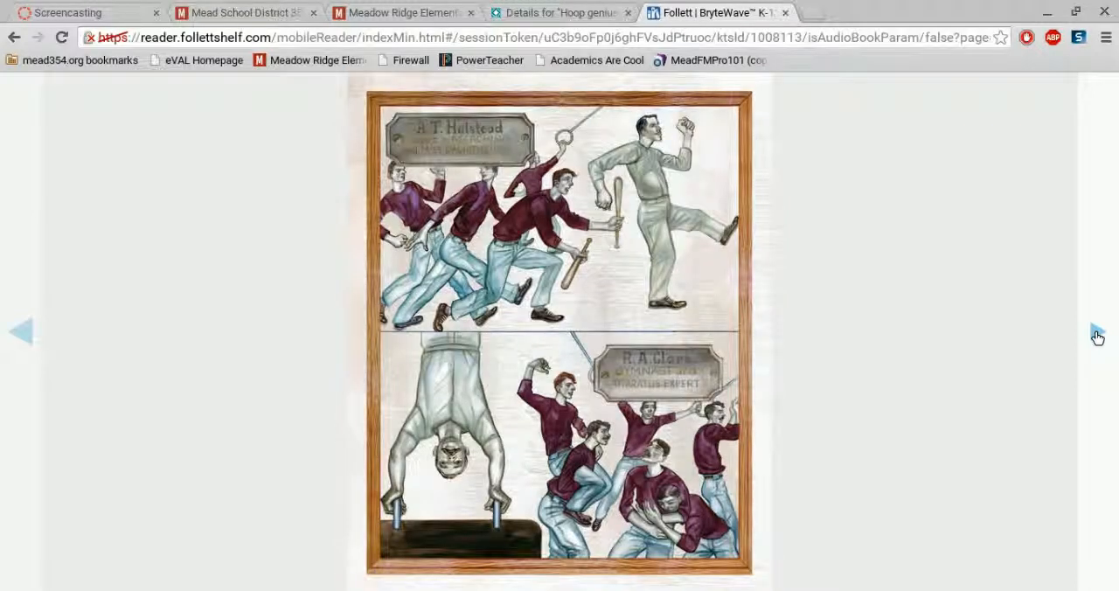
pyautogui.click(1098, 328)
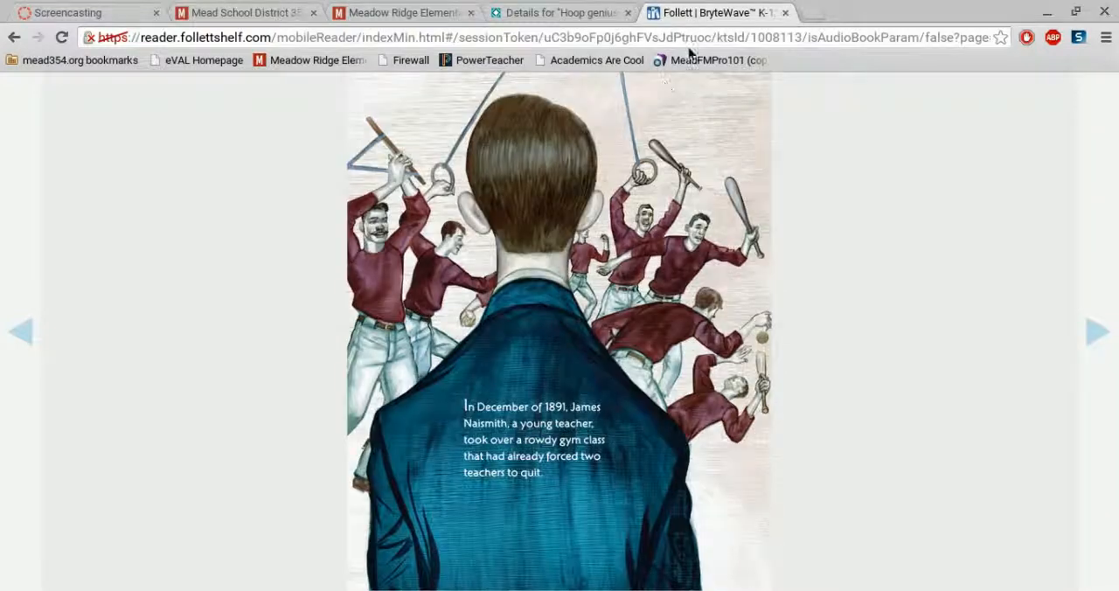